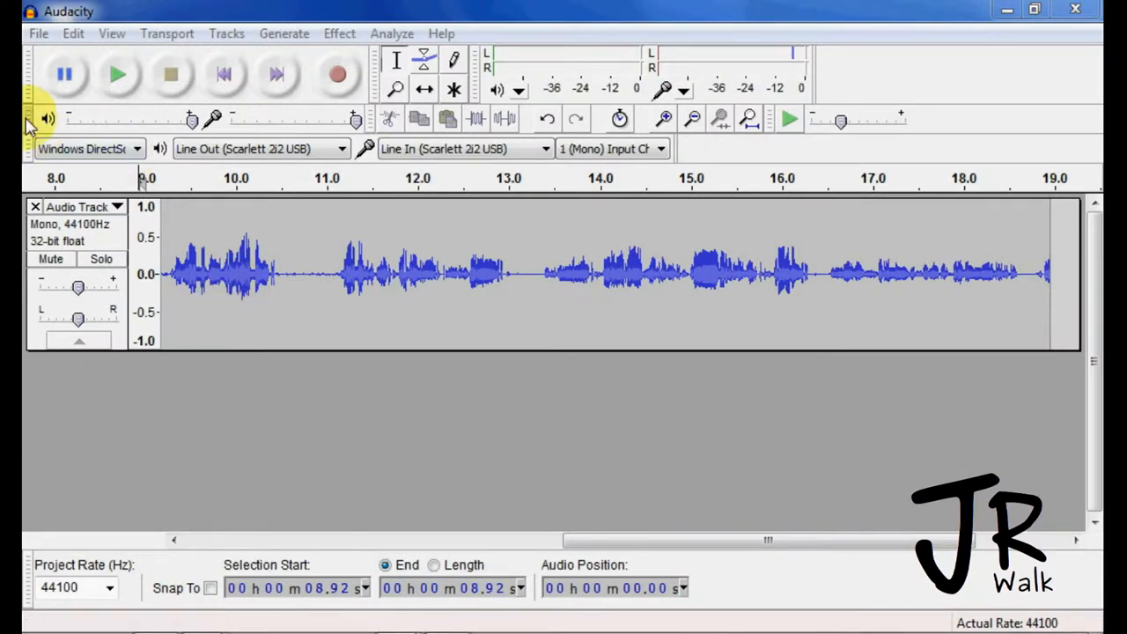
pyautogui.moveTo(174, 274)
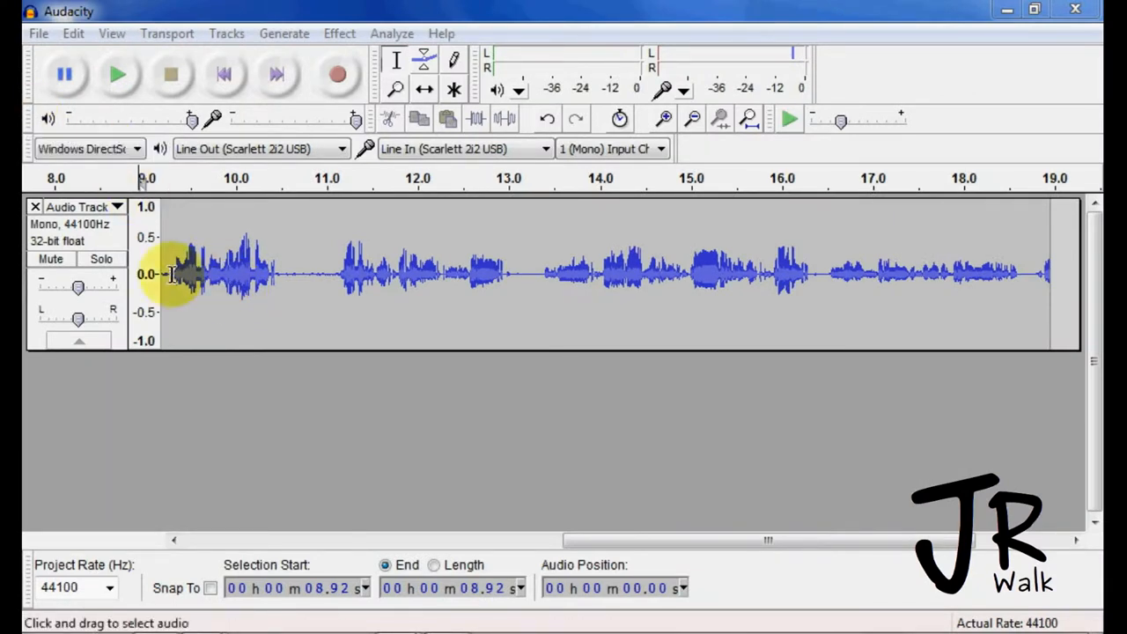
# - Move the playback start point in the voice track to about 9.5 seconds
pyautogui.click(176, 273)
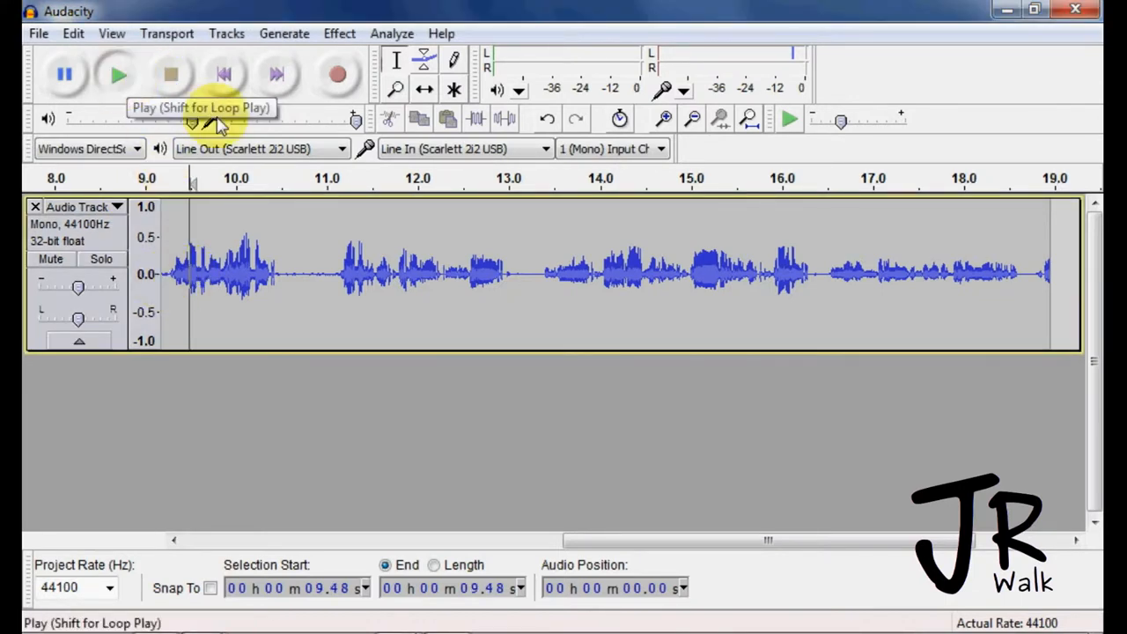
pyautogui.click(118, 73)
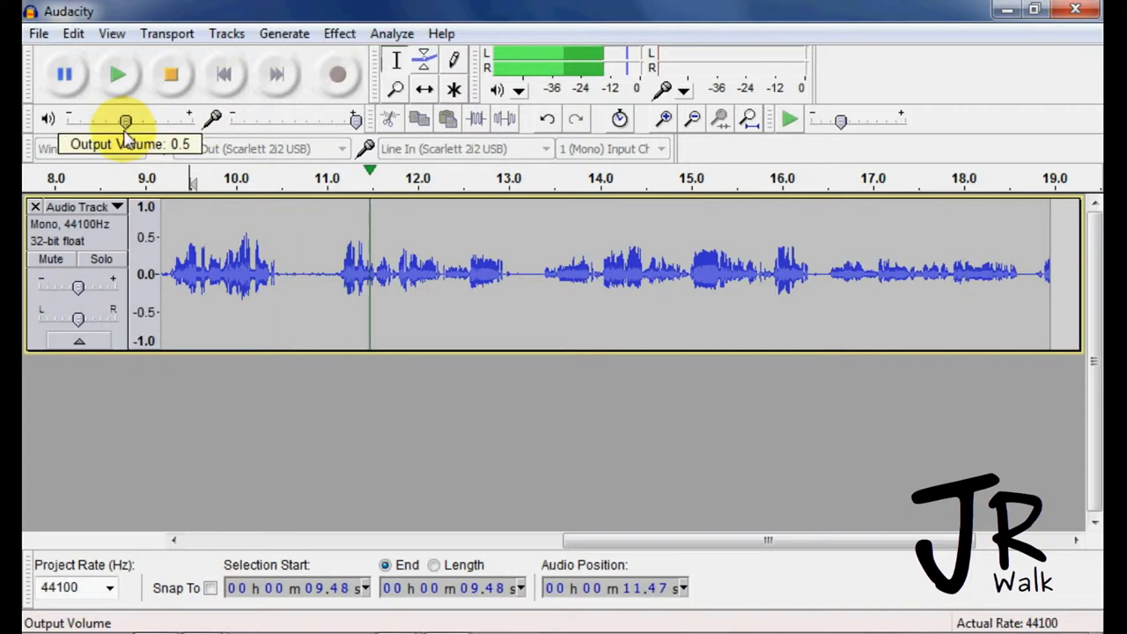
pyautogui.moveTo(126, 120); pyautogui.dragTo(214, 120)
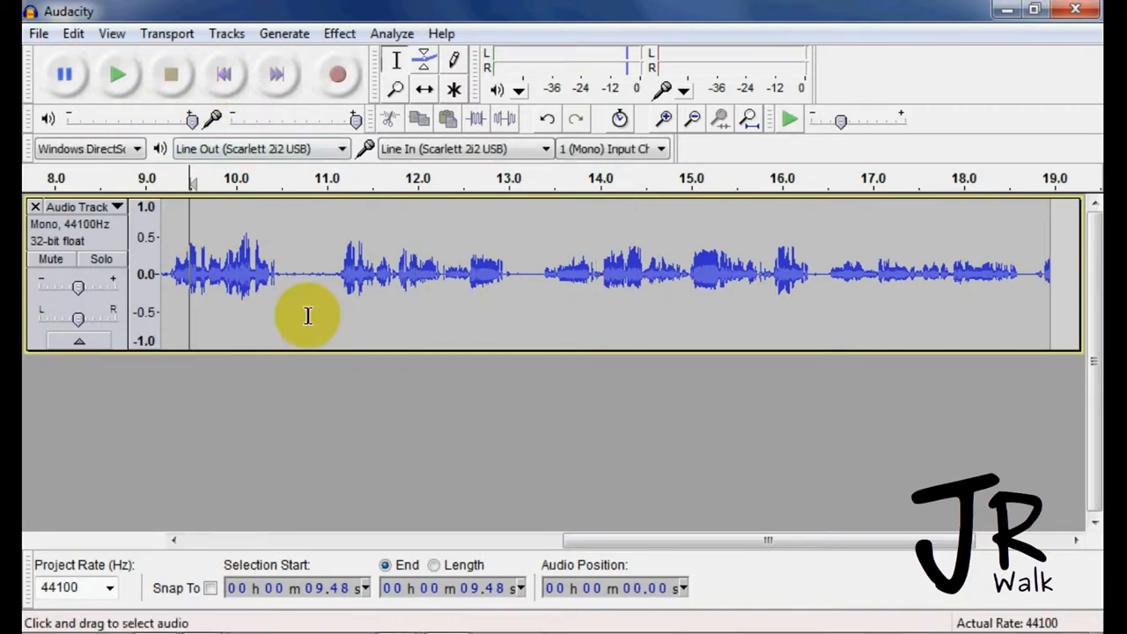
pyautogui.moveTo(296, 315)
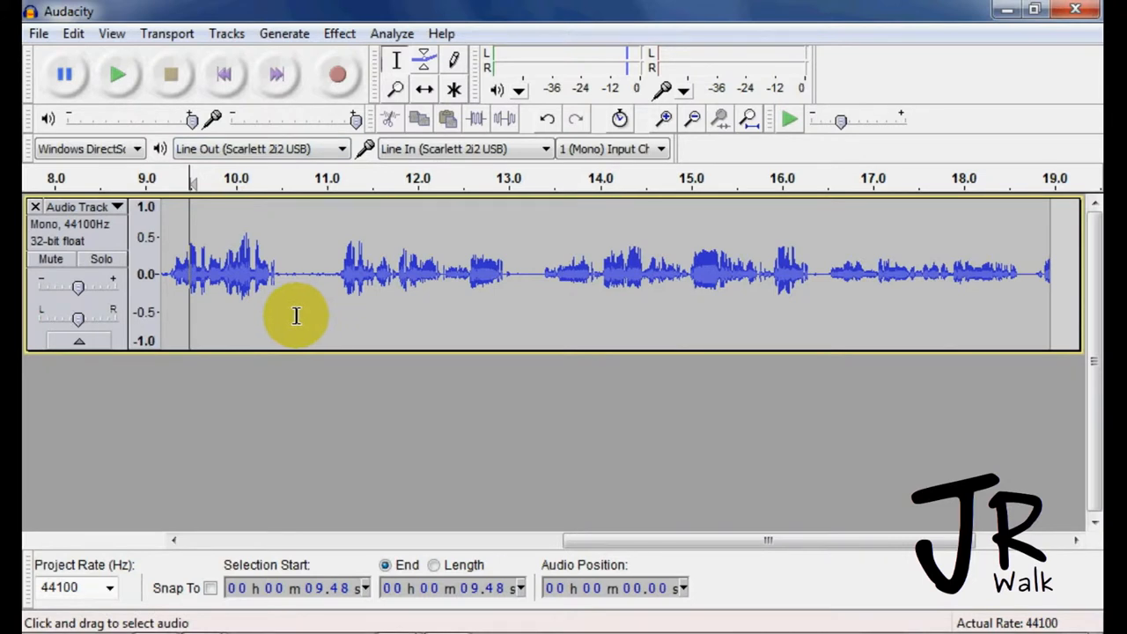
pyautogui.moveTo(357, 119)
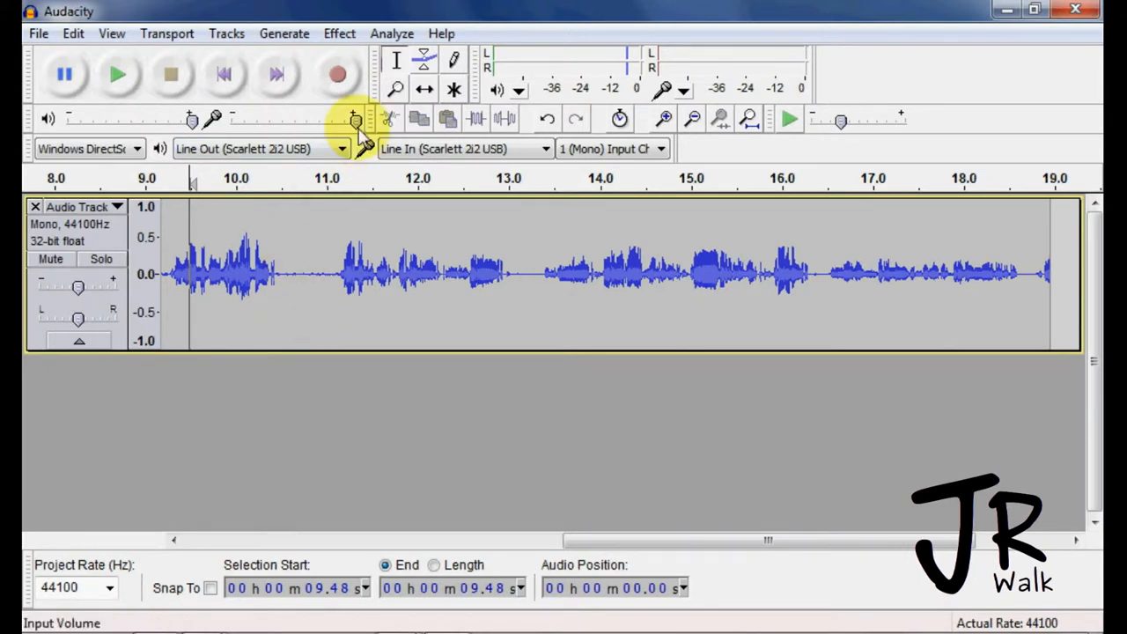
# - Remove the old track, record a new one, and raise Input Volume from 0.2 to 0.4
pyautogui.click(35, 206)
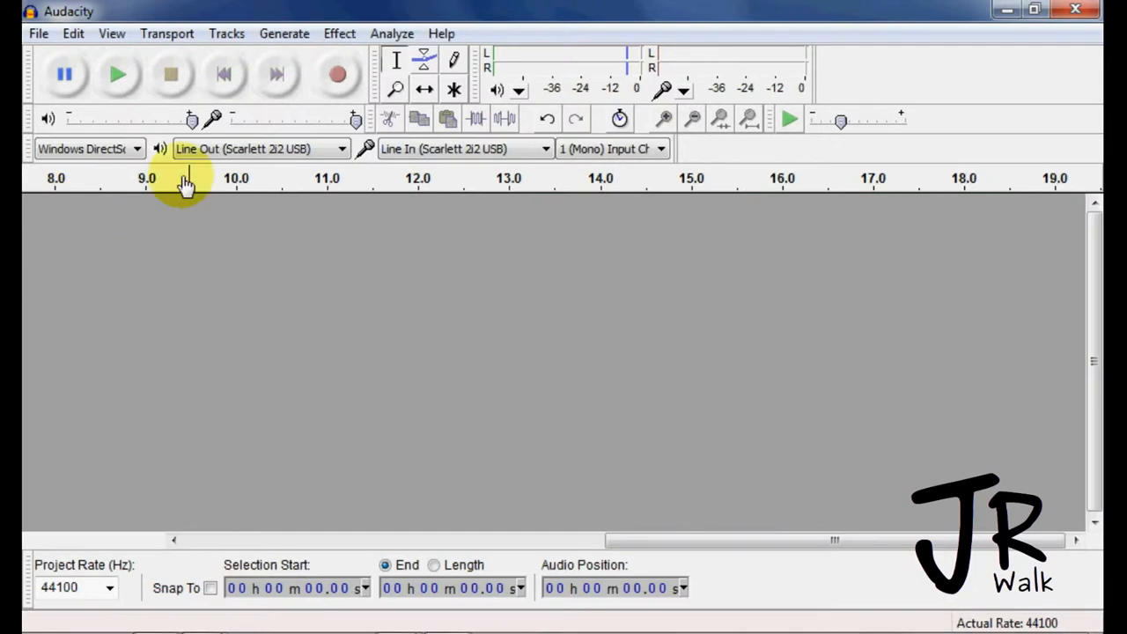
pyautogui.moveTo(339, 75)
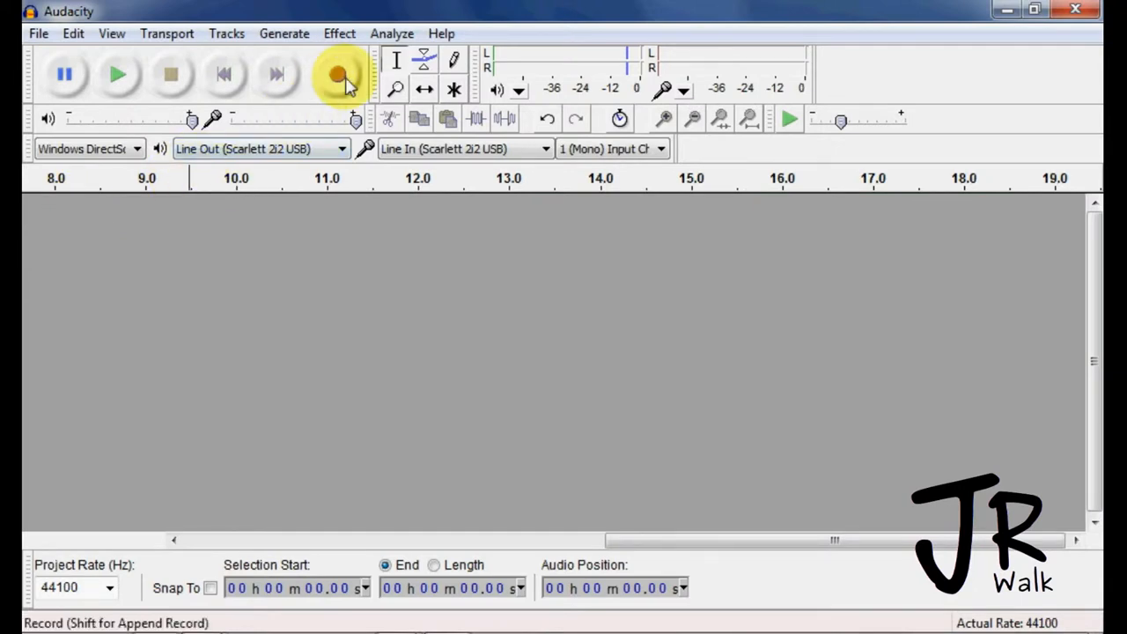
pyautogui.click(338, 74)
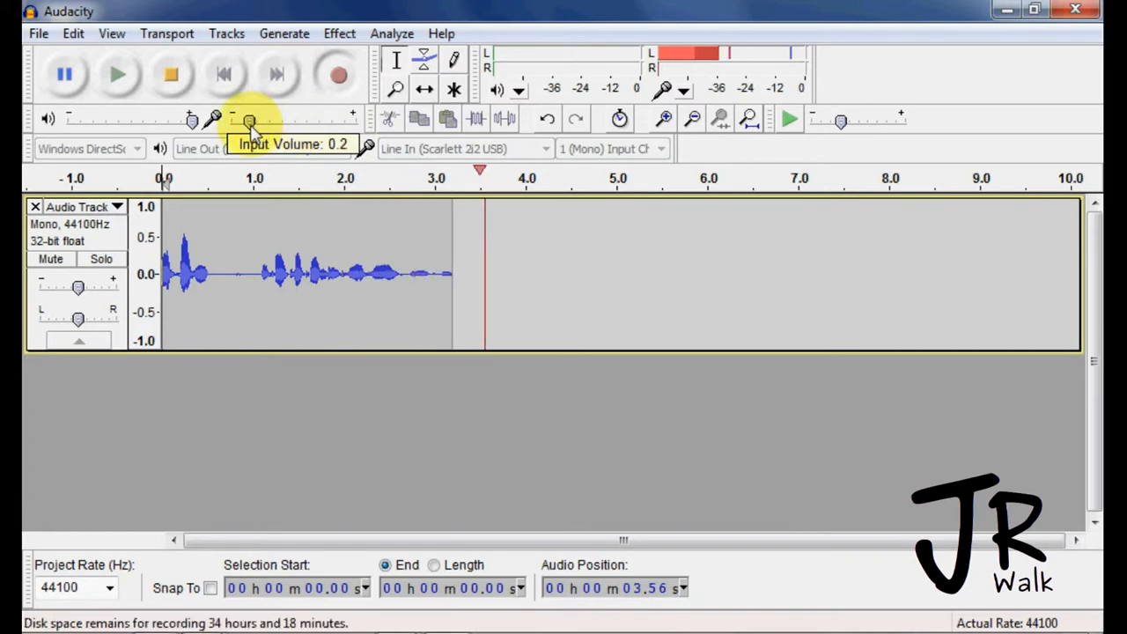
pyautogui.moveTo(249, 121); pyautogui.dragTo(286, 120)
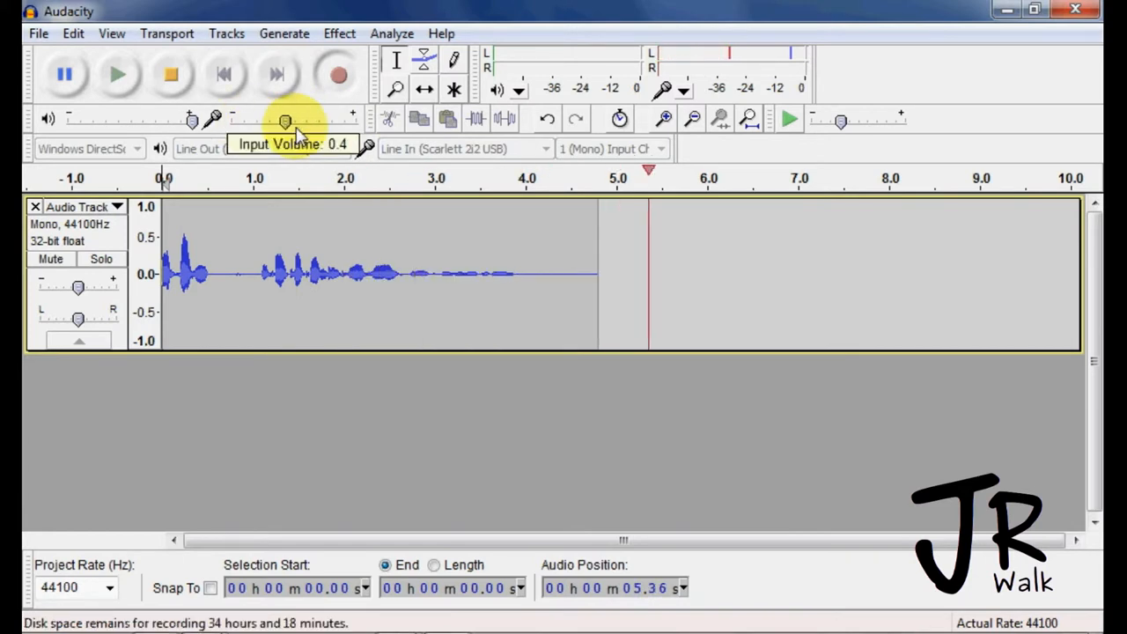